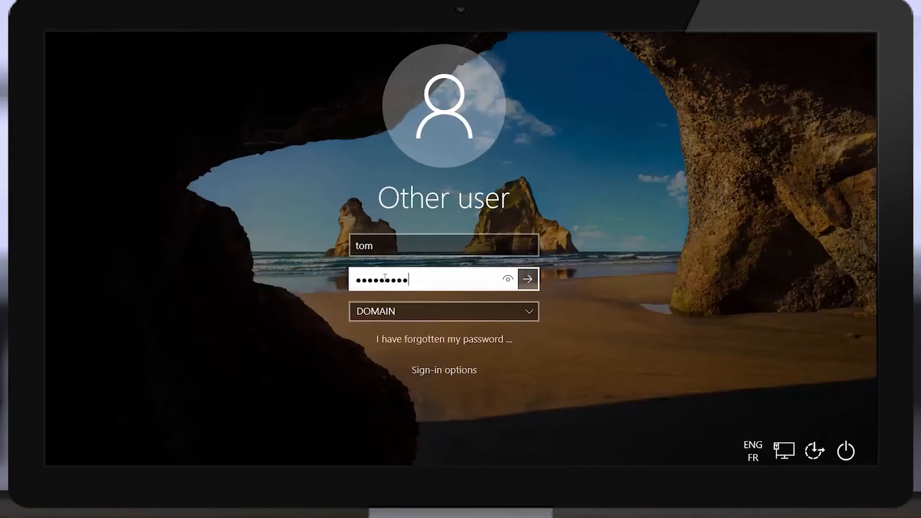
# Submit the password for tom and dismiss the Directory Logon Failure message
pyautogui.click(526, 279)
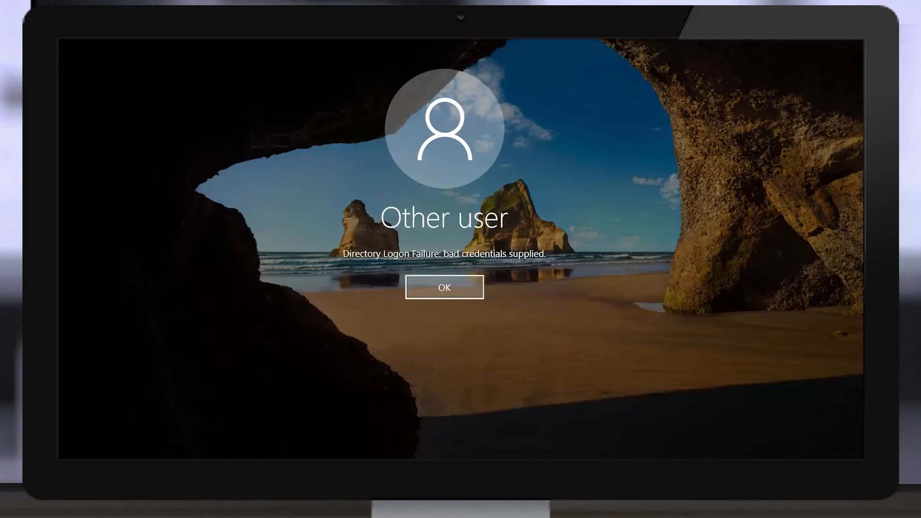
pyautogui.click(444, 287)
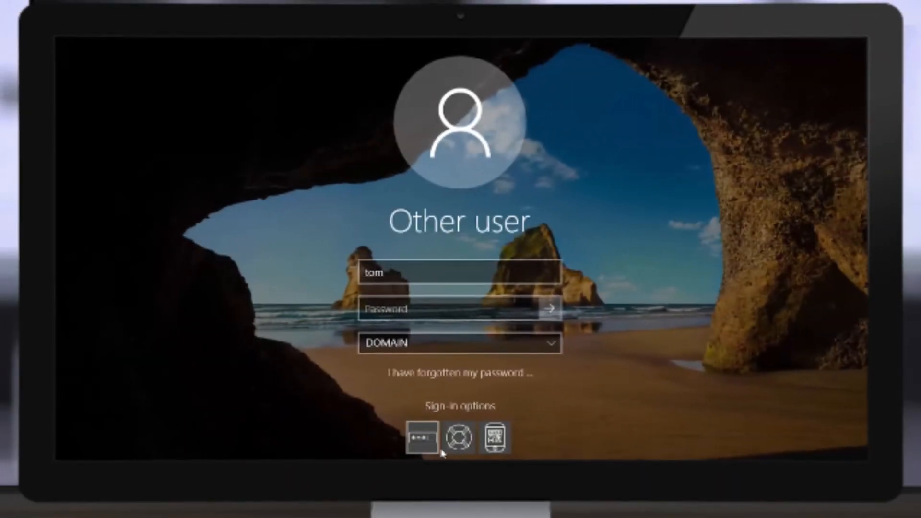
# Choose the phone QR-code method from the Sign-in options
pyautogui.click(494, 435)
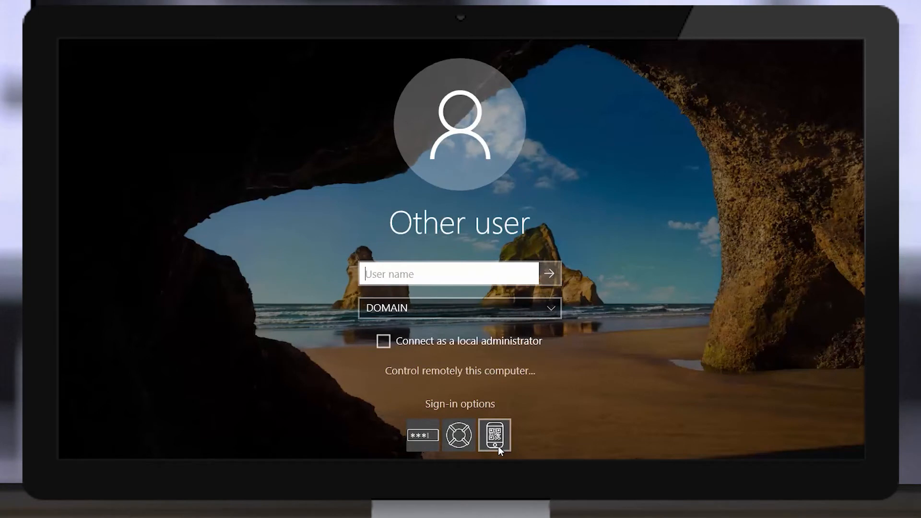
pyautogui.click(494, 435)
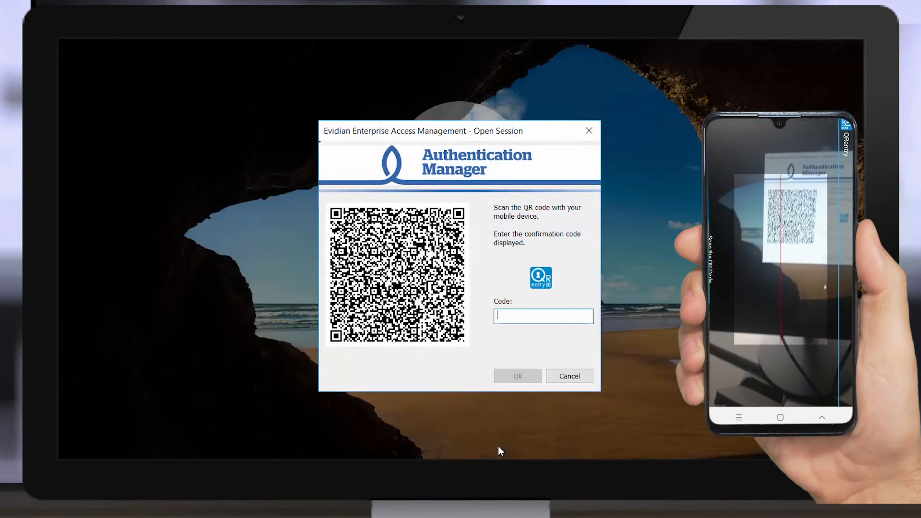
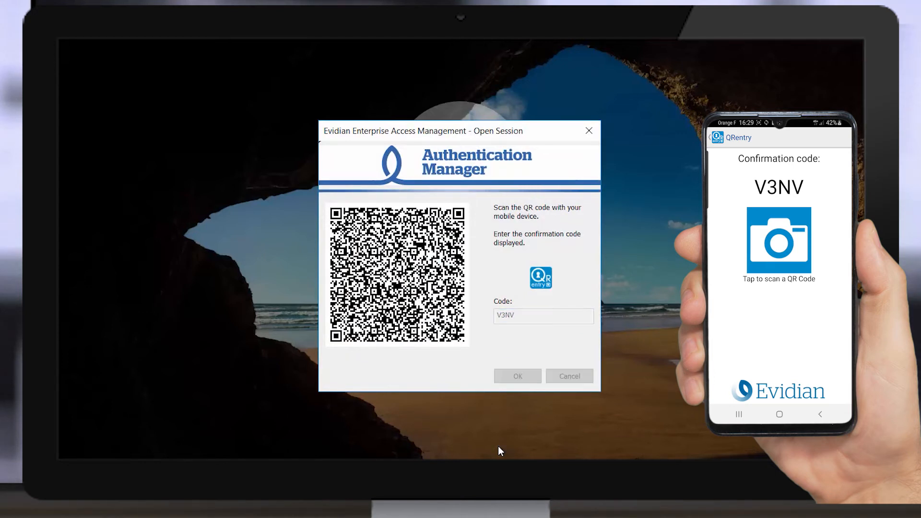
pyautogui.click(517, 376)
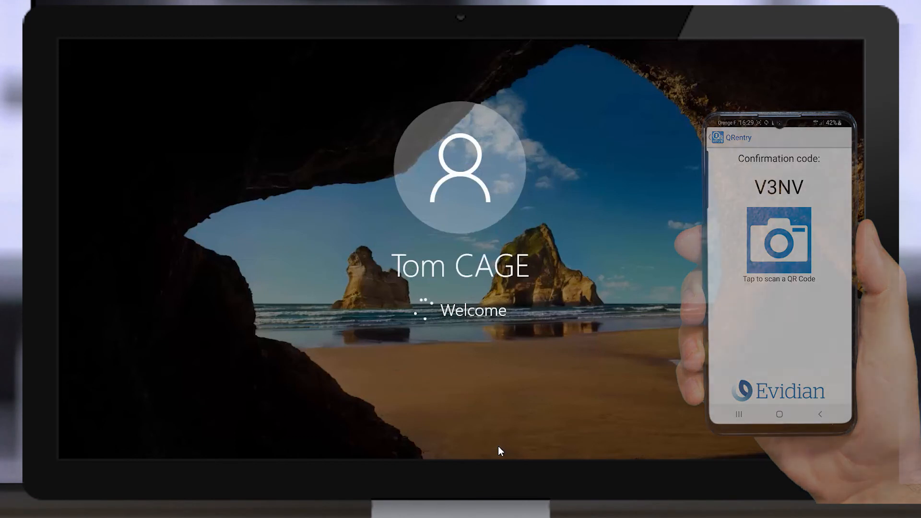